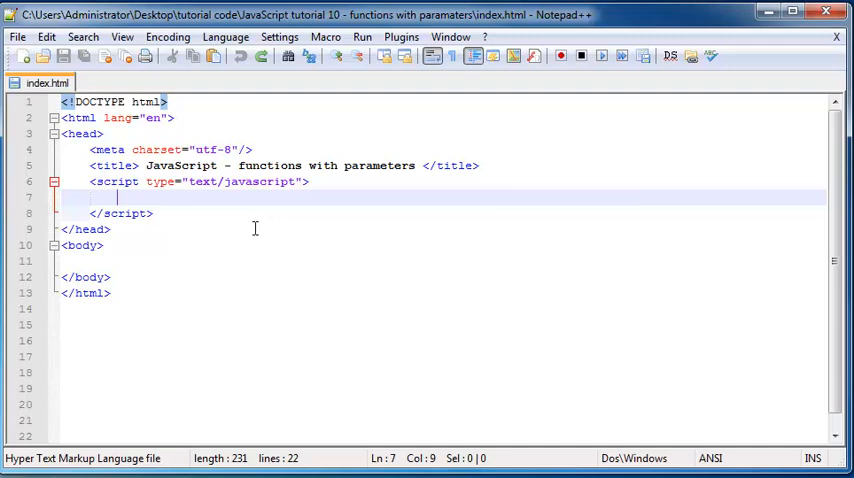
pyautogui.moveTo(246, 228)
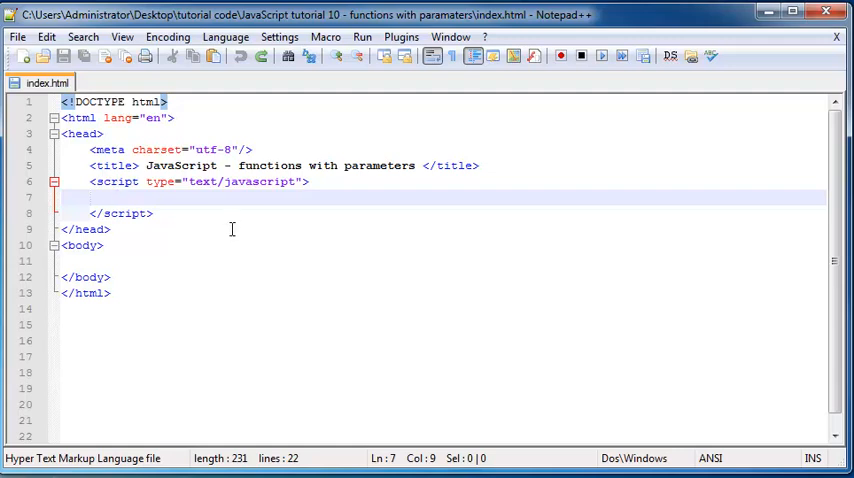
pyautogui.moveTo(226, 234)
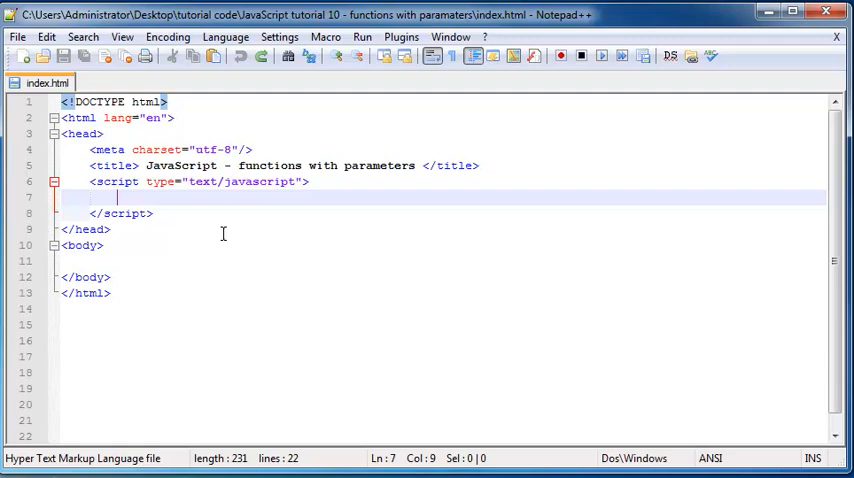
pyautogui.moveTo(176, 212)
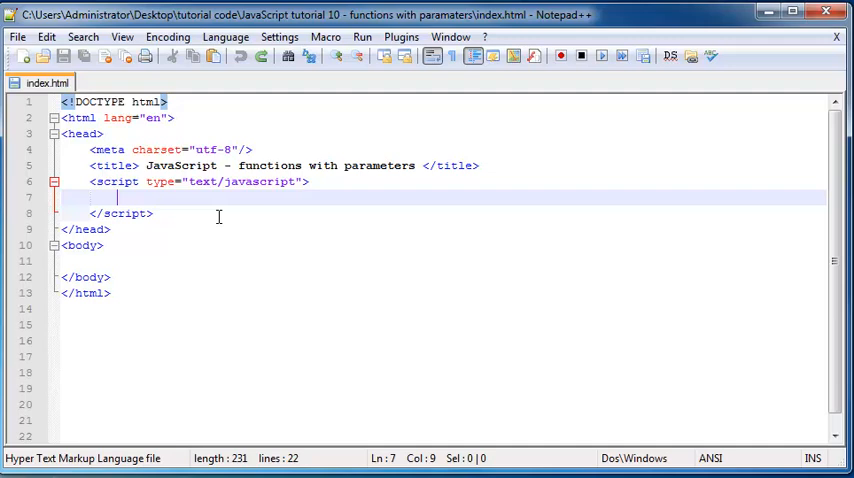
# Step: Write function alertMessage(){} with empty parentheses and an empty brace body
pyautogui.write('fun')
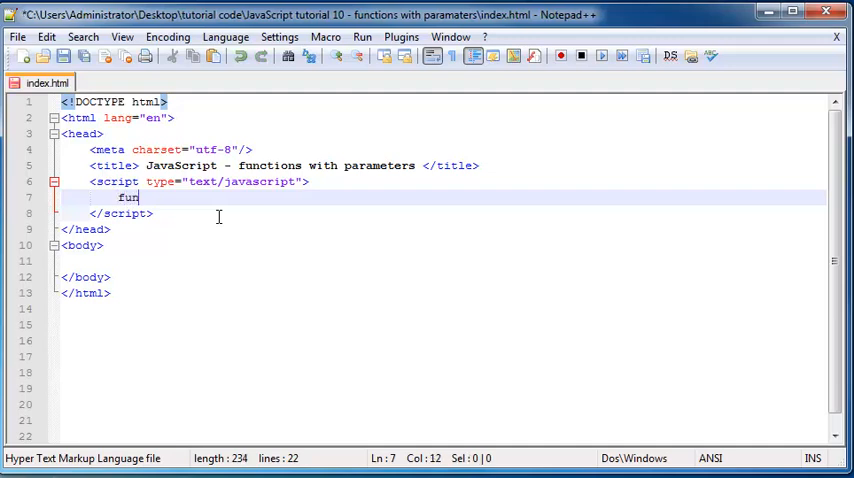
pyautogui.write('ction')
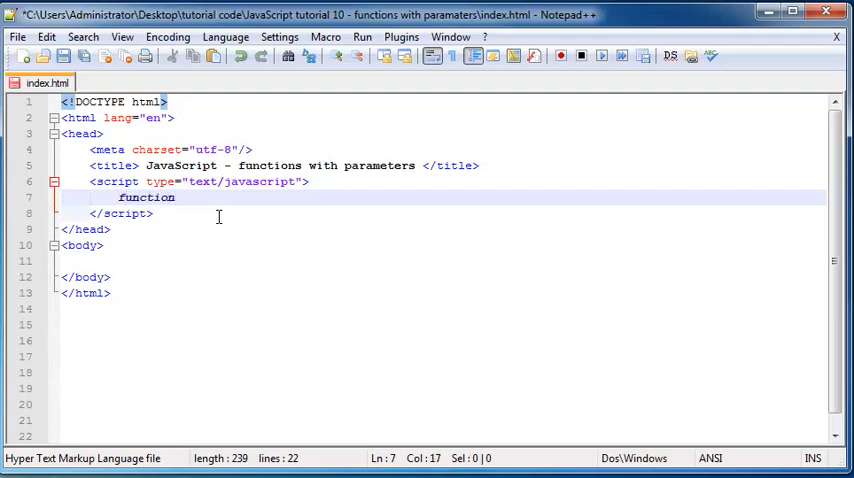
pyautogui.write('alert')
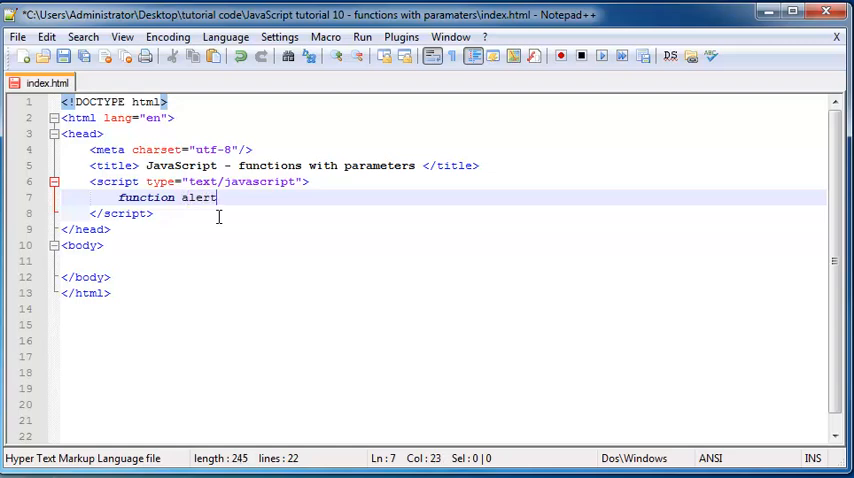
pyautogui.write('Message')
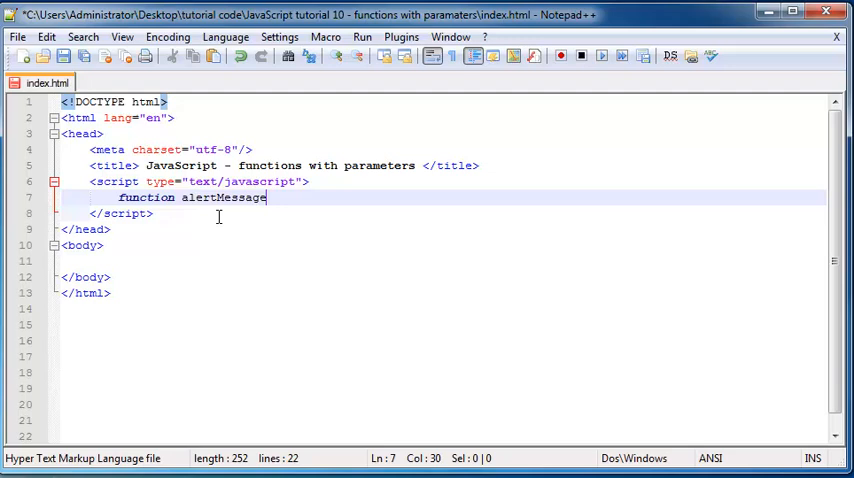
pyautogui.write('()')
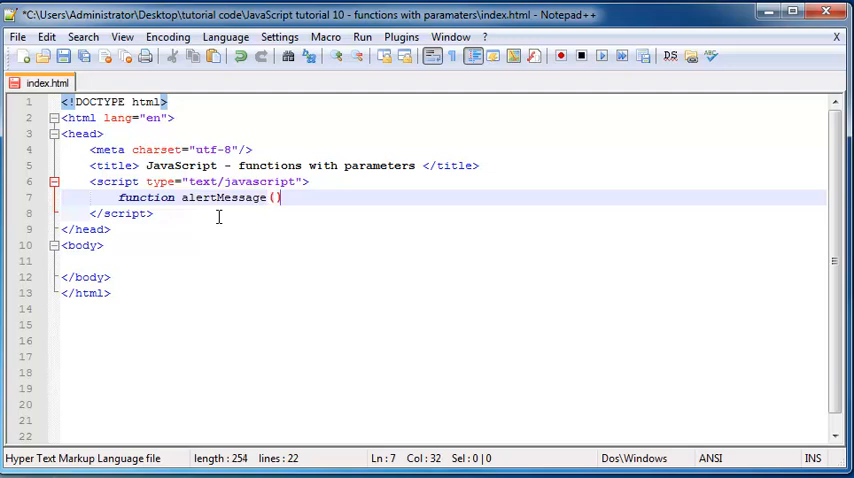
pyautogui.write('{}')
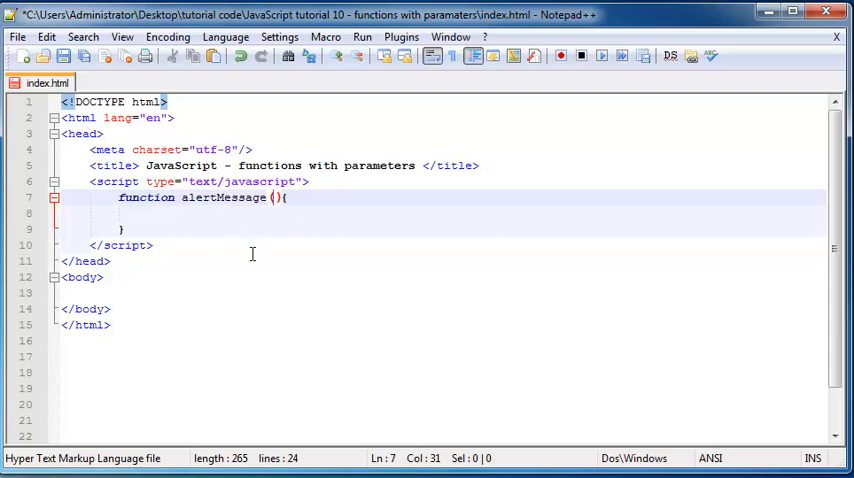
pyautogui.moveTo(278, 282)
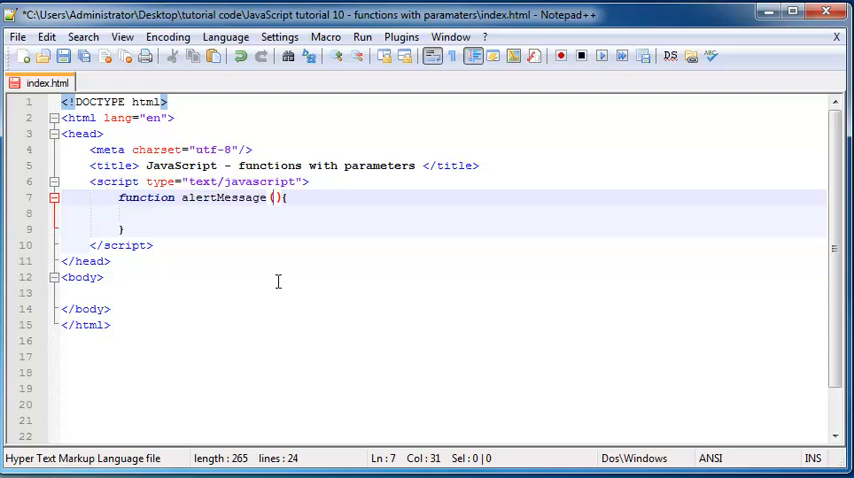
pyautogui.moveTo(444, 260)
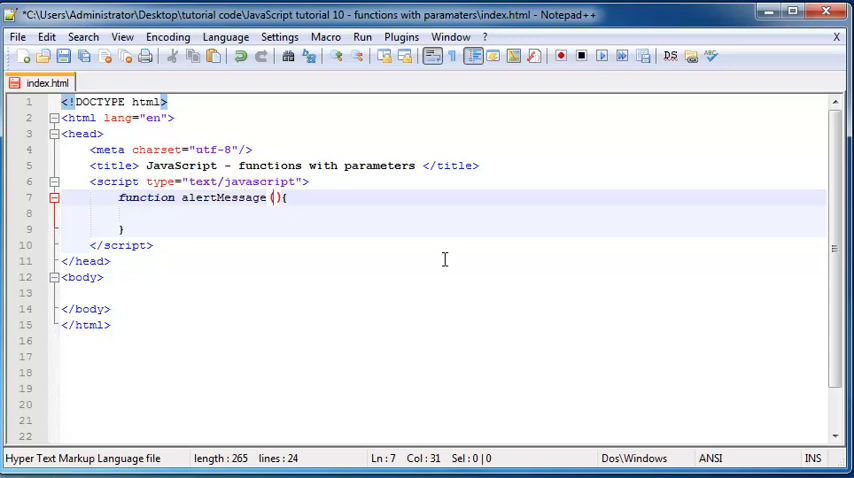
# Step: Add the parameter name message inside alertMessage's parentheses and move into the body
pyautogui.write('messa')
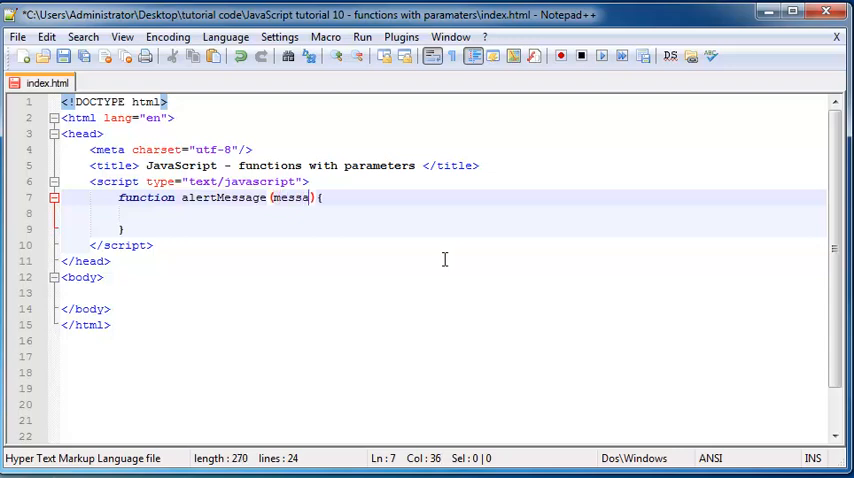
pyautogui.write('ge')
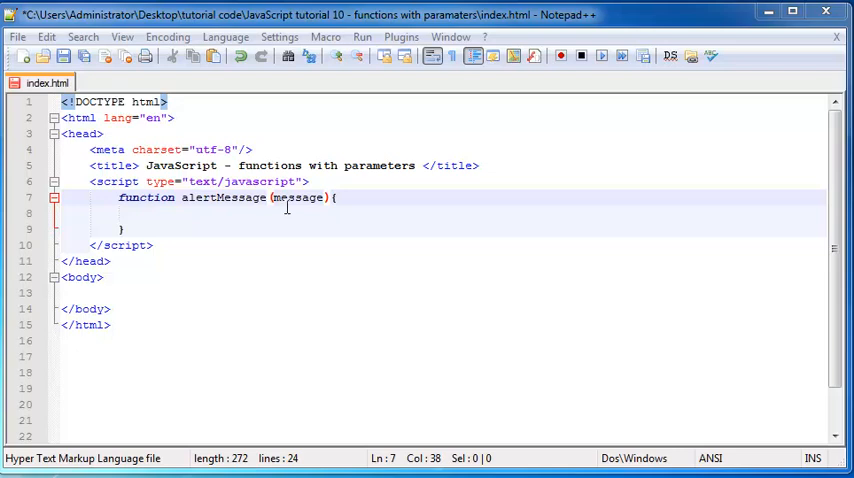
pyautogui.moveTo(284, 200)
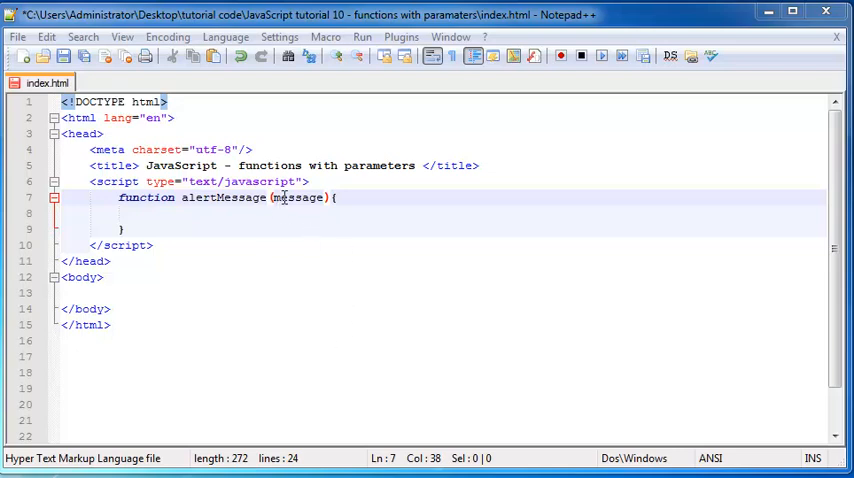
pyautogui.doubleClick(296, 196)
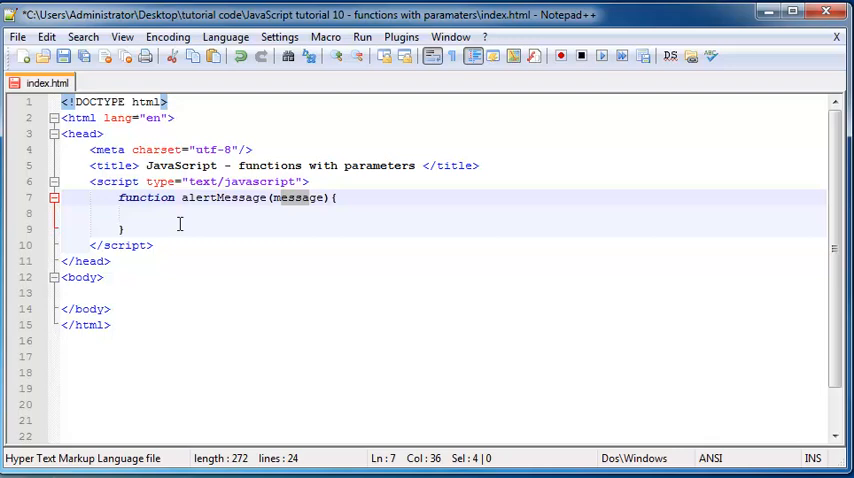
pyautogui.click(356, 280)
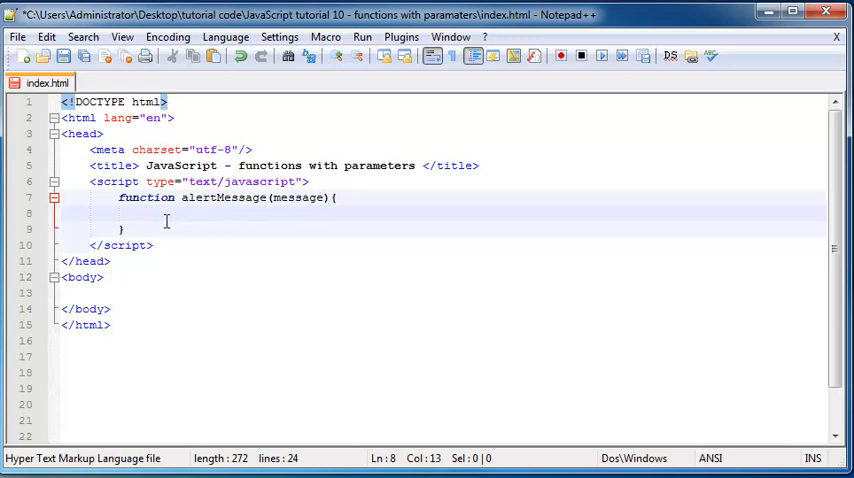
pyautogui.moveTo(318, 256)
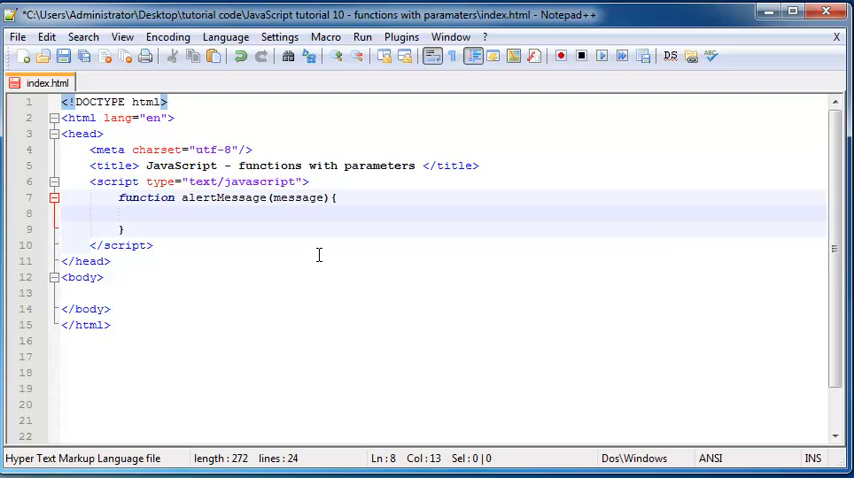
# Step: Fill the function body with the statement alert(message);
pyautogui.write('ale')
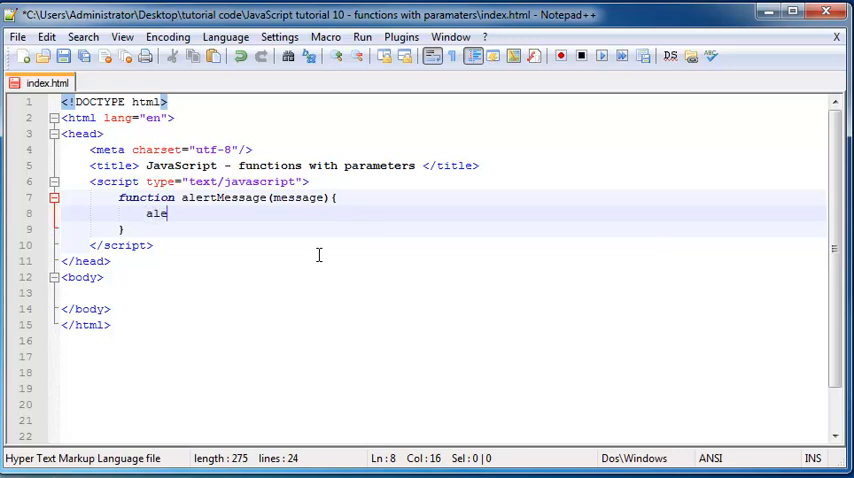
pyautogui.write('rt()')
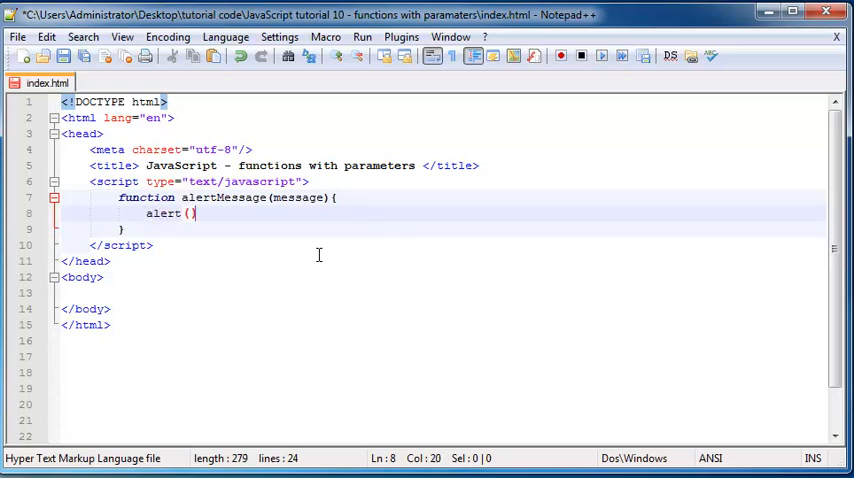
pyautogui.write('message')
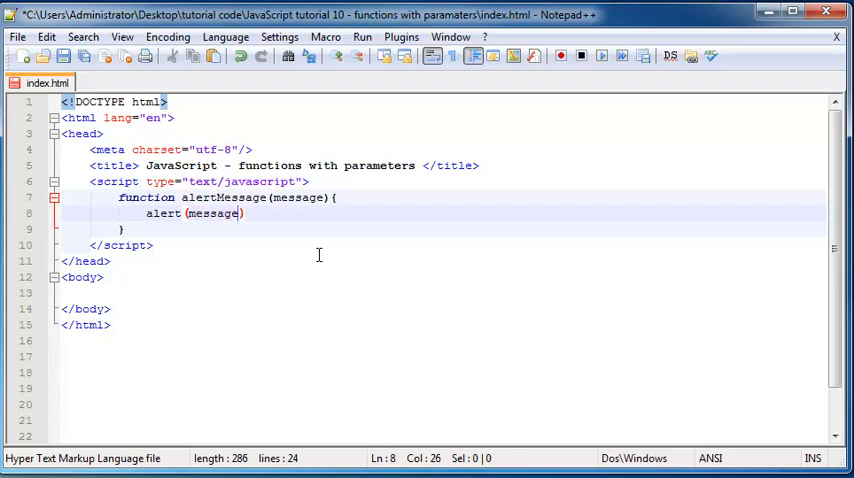
pyautogui.write(';')
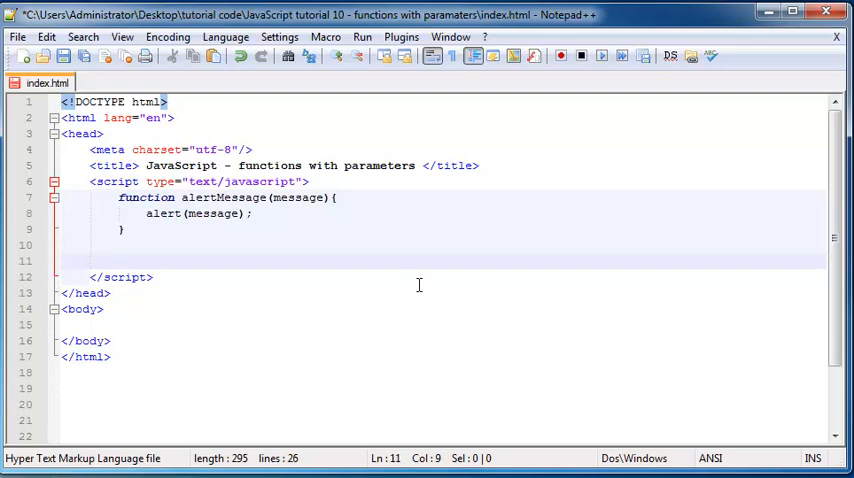
# Step: Add the call alertMessage("hello"); below the function
pyautogui.write('alertMes')
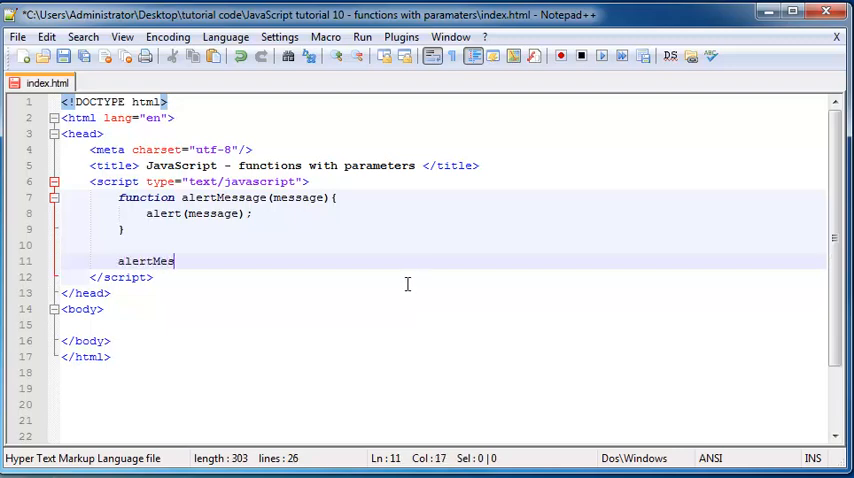
pyautogui.write('sage')
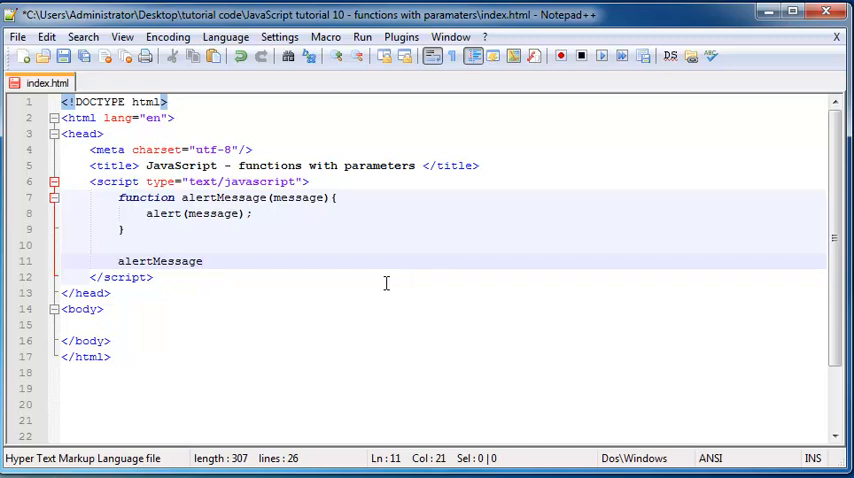
pyautogui.write('()')
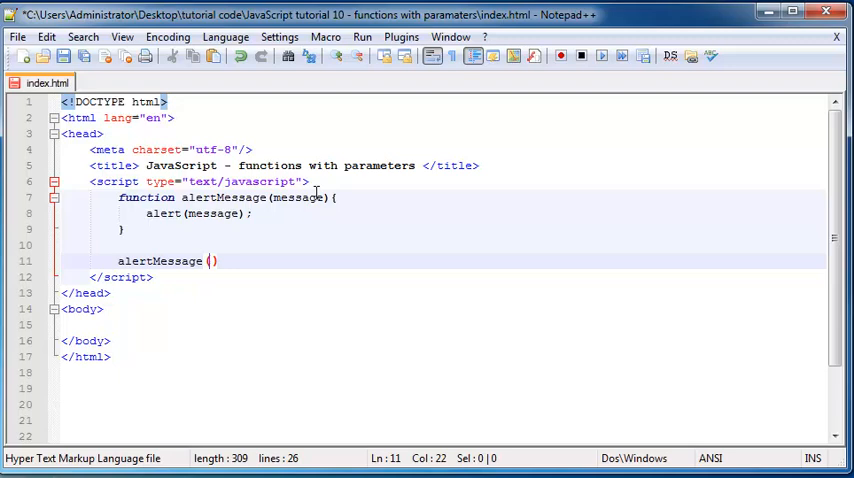
pyautogui.moveTo(450, 324)
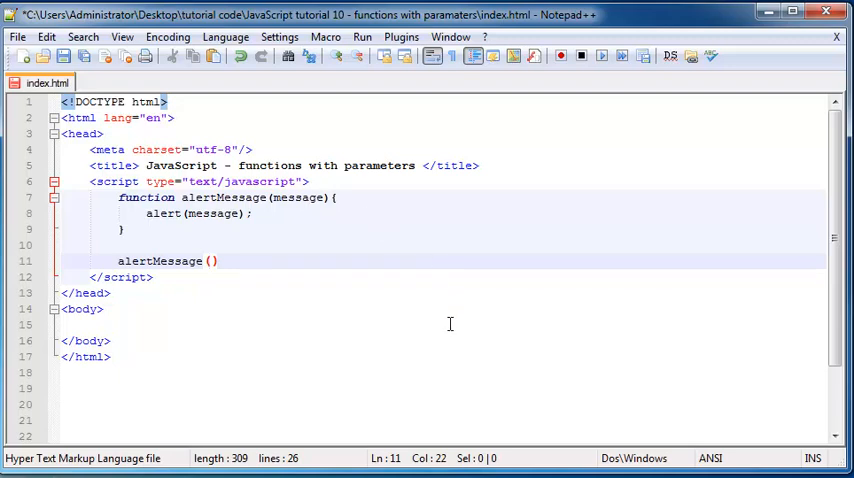
pyautogui.moveTo(444, 358)
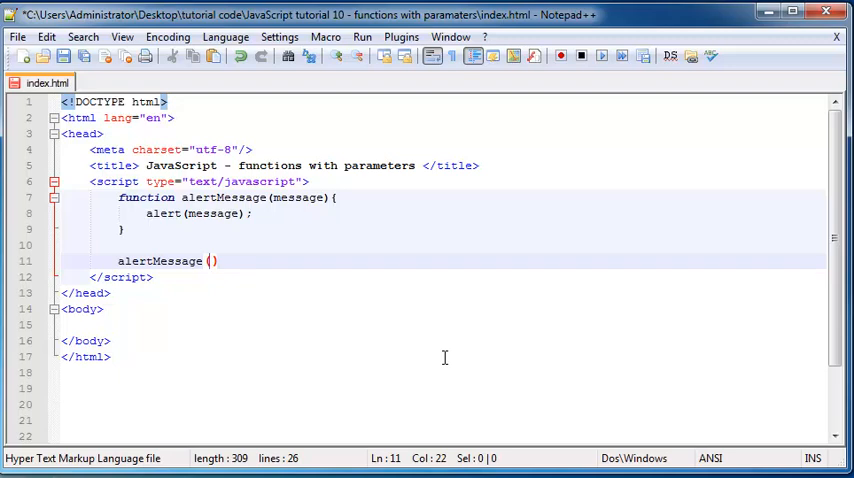
pyautogui.write('""')
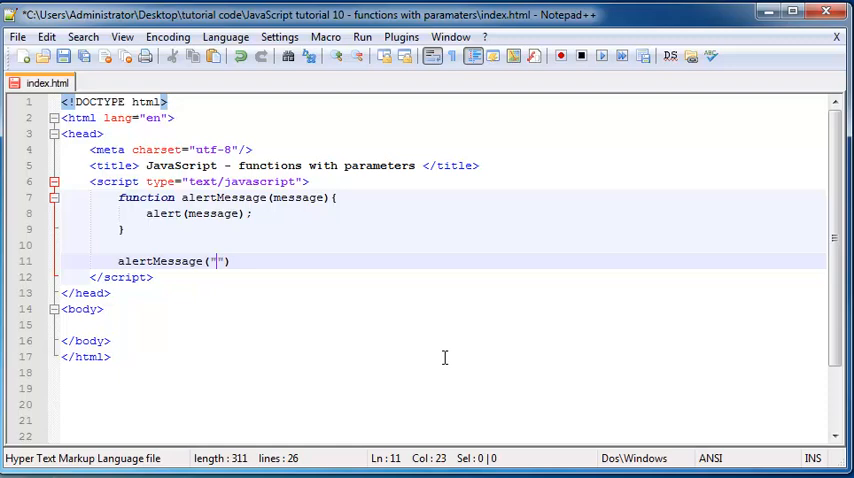
pyautogui.write('hel')
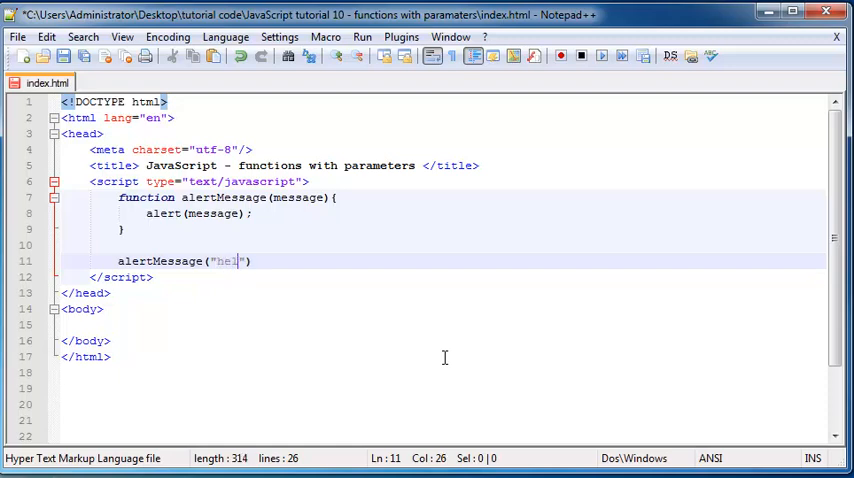
pyautogui.write('lo')
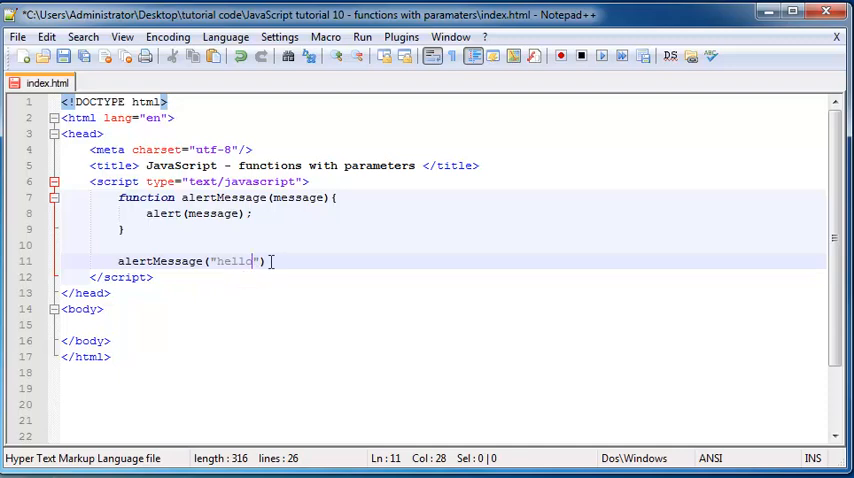
pyautogui.write(';')
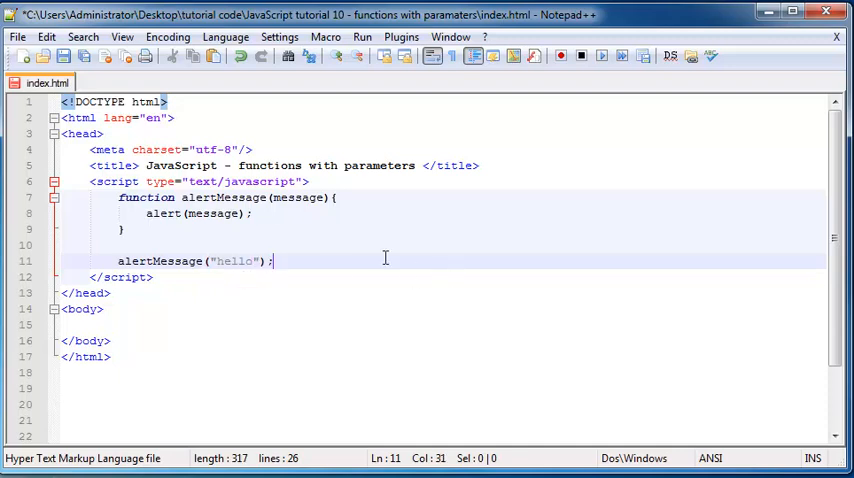
pyautogui.moveTo(84, 56)
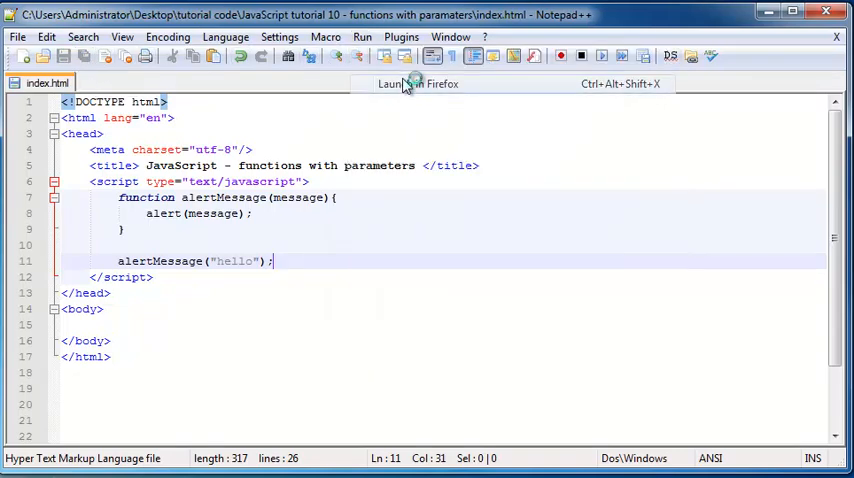
# Step: Load index.html in Firefox and dismiss the hello alert
pyautogui.click(416, 84)
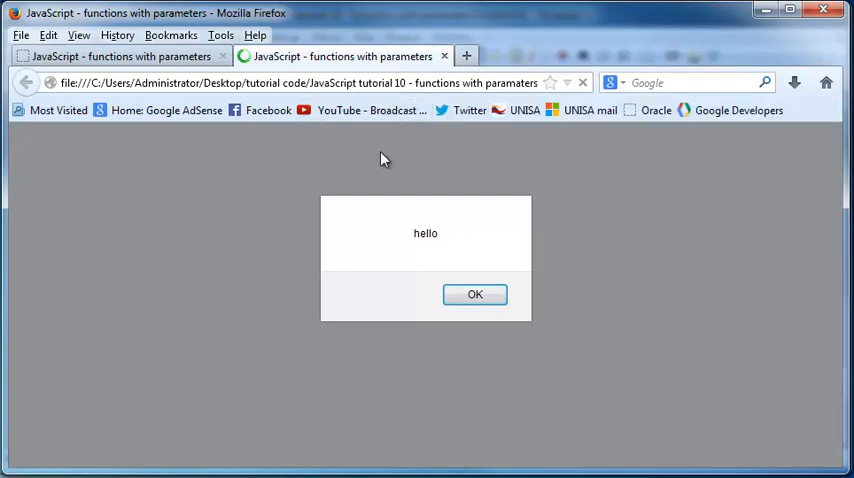
pyautogui.moveTo(392, 244)
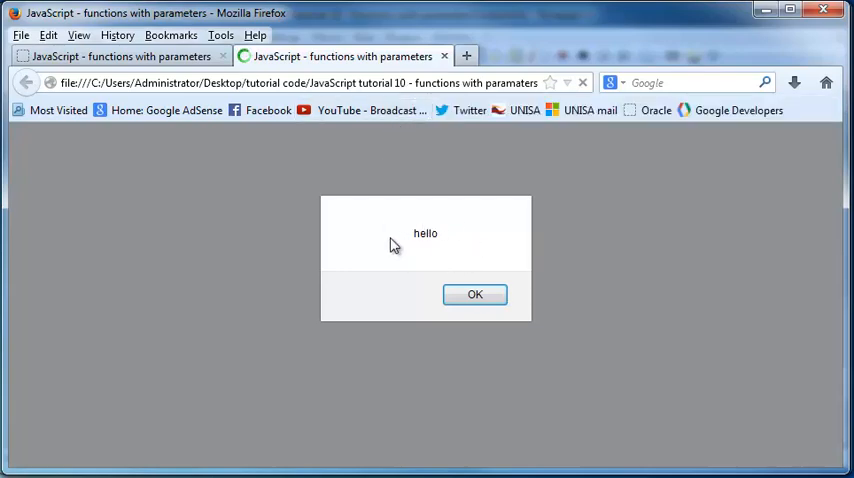
pyautogui.moveTo(446, 244)
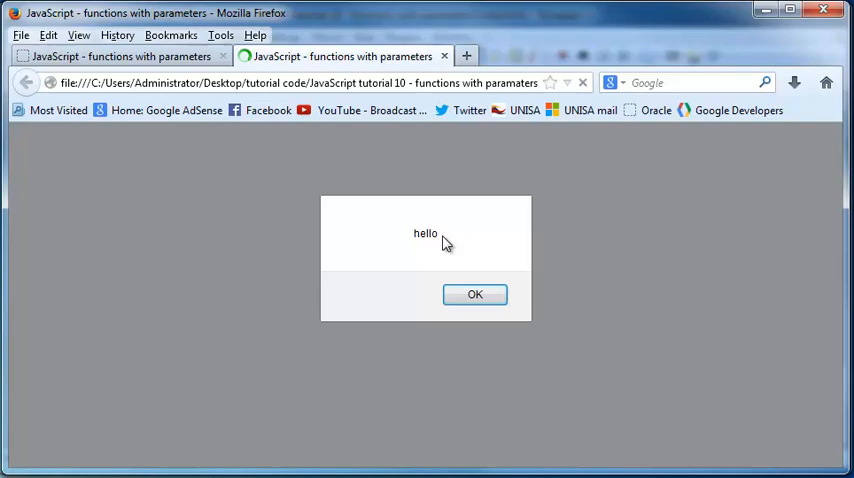
pyautogui.click(474, 294)
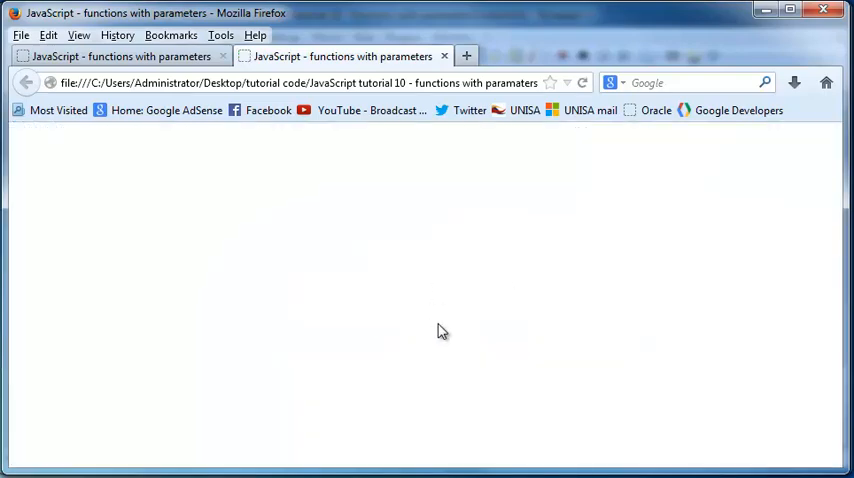
pyautogui.moveTo(780, 76)
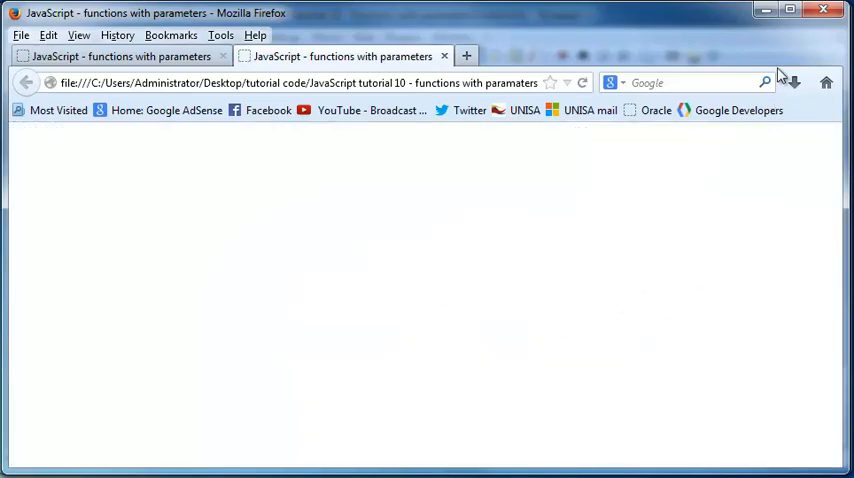
pyautogui.moveTo(768, 12)
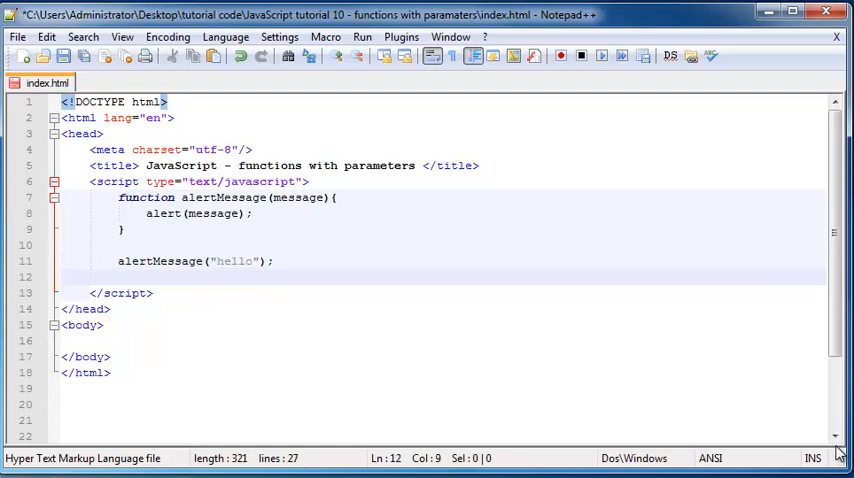
# Step: Add the call alertMessage("welcome to my website"); after the hello call
pyautogui.write('alertMessage')
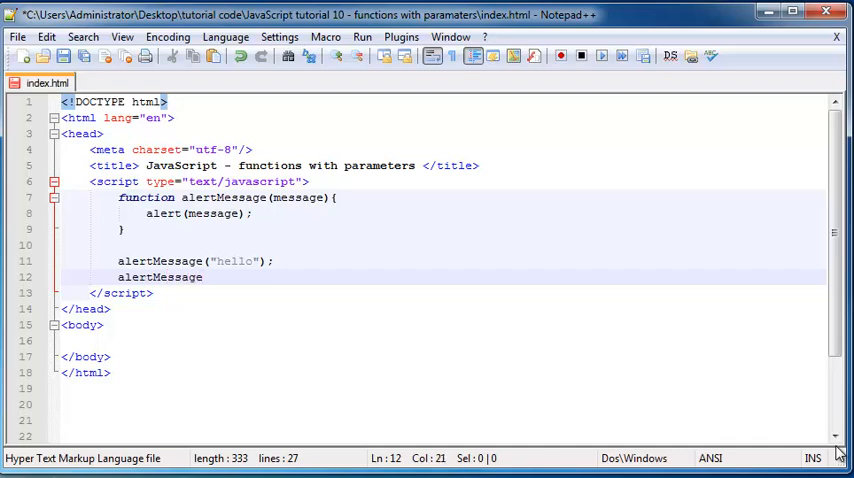
pyautogui.write('()')
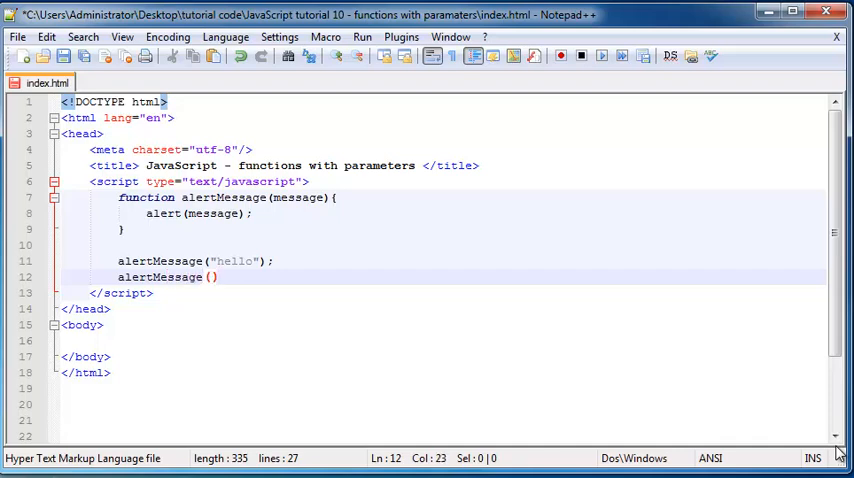
pyautogui.write('"e"')
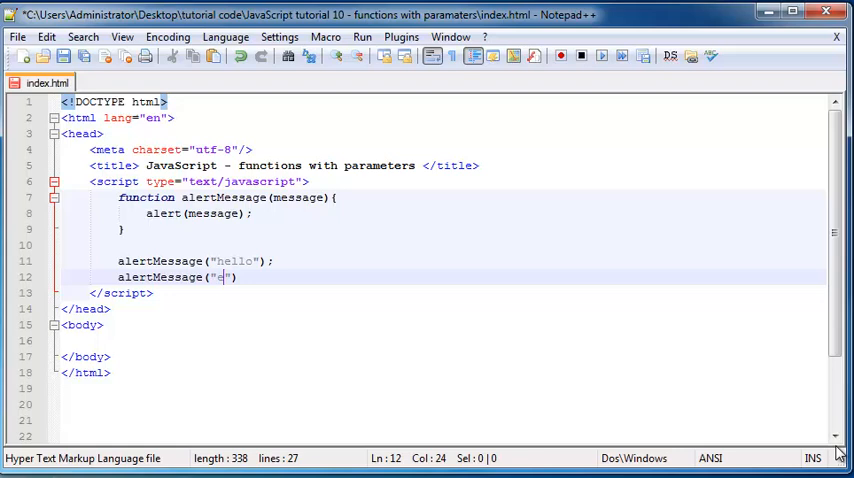
pyautogui.write('welcome to my w')
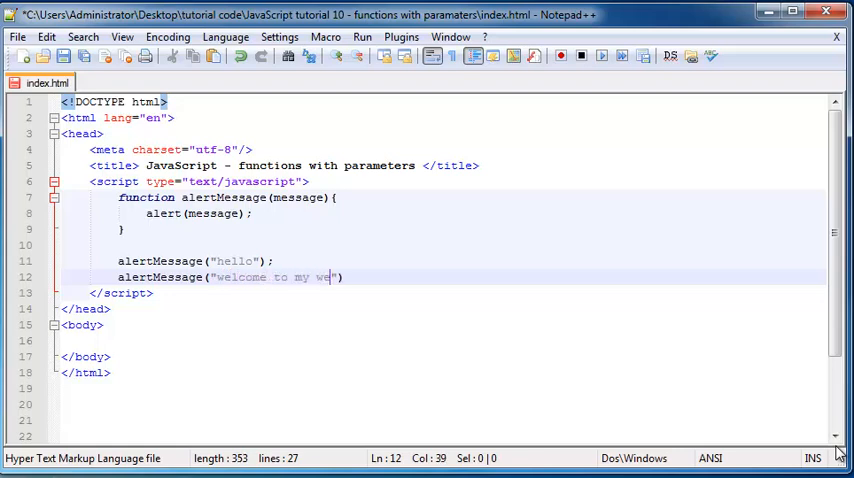
pyautogui.write('bsite')
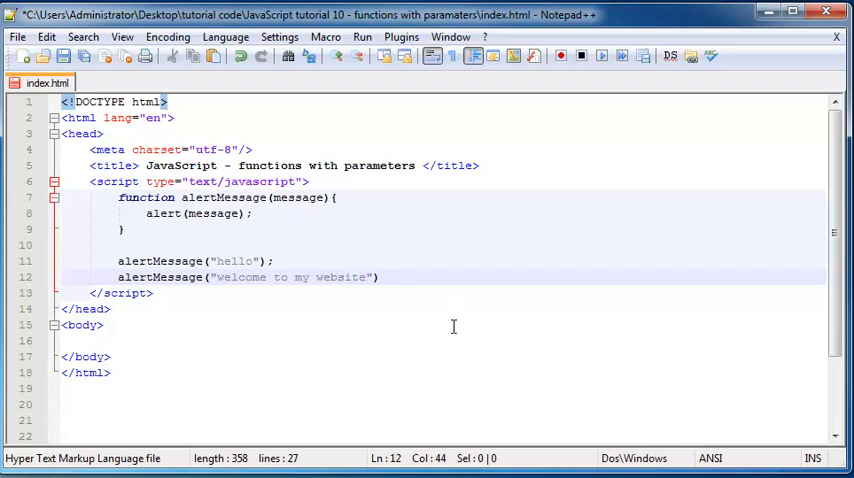
pyautogui.write(';')
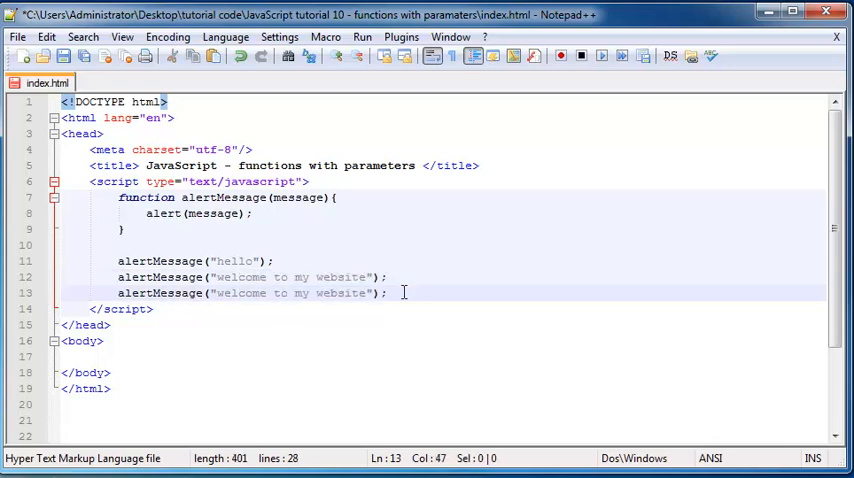
# Step: Replace the duplicated line's string with "are these alerts annoying you?"
pyautogui.moveTo(388, 292); pyautogui.dragTo(240, 292)
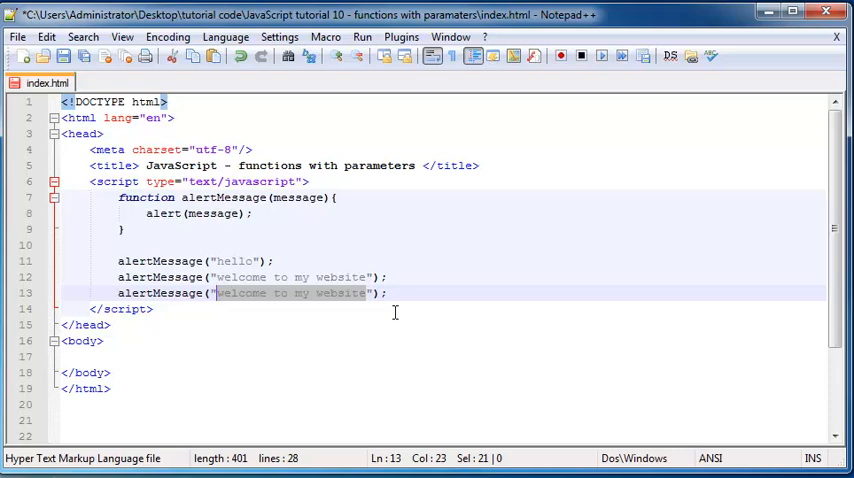
pyautogui.write('are these')
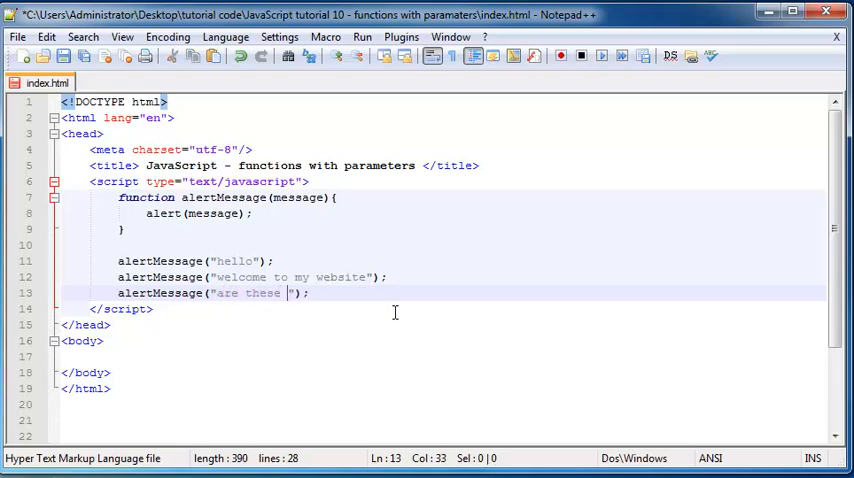
pyautogui.write('alerts annoying you?')
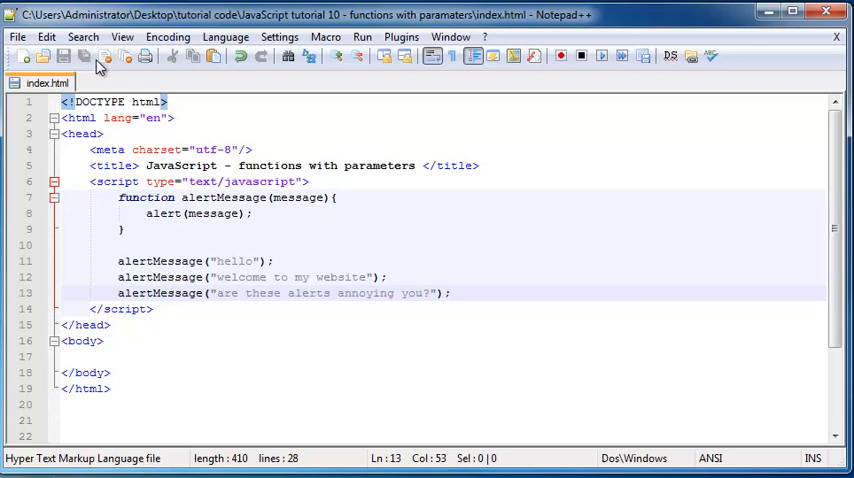
# Step: Reload the page, close the extra tab, and dismiss the hello, welcome and annoying alerts
pyautogui.click(360, 36)
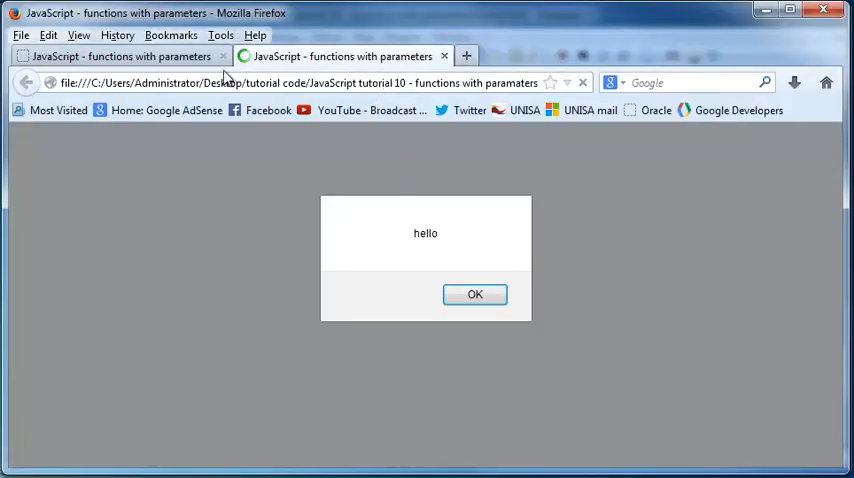
pyautogui.click(444, 56)
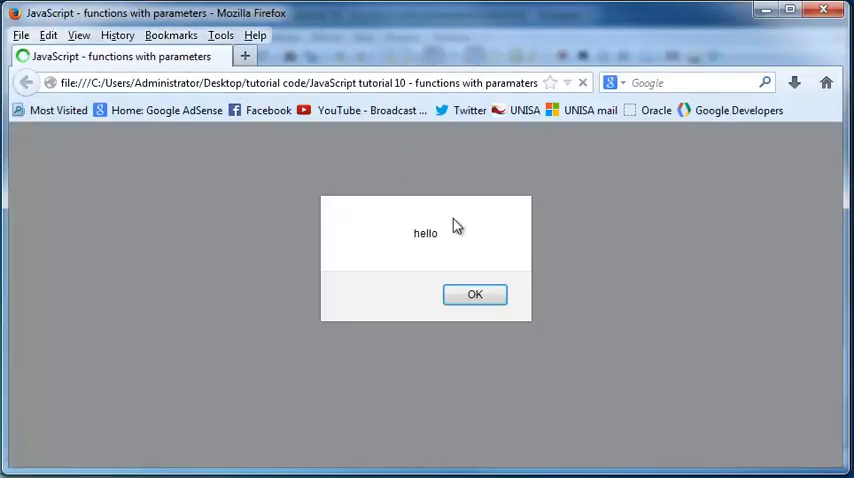
pyautogui.moveTo(366, 236)
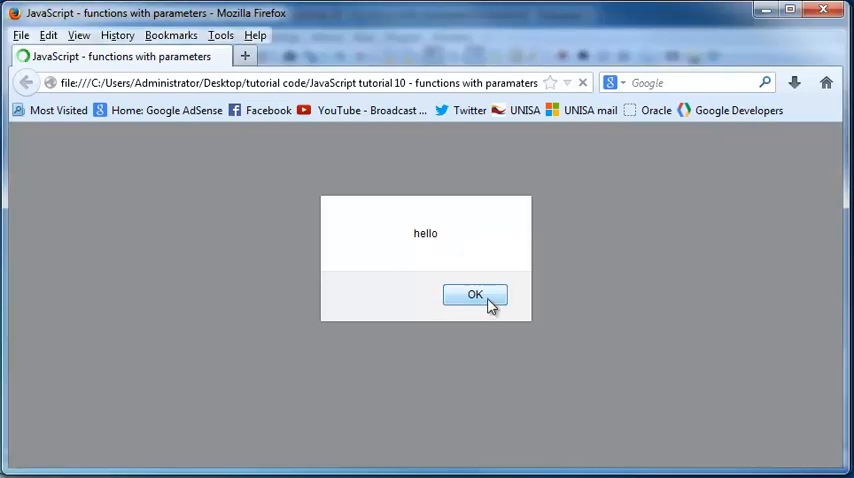
pyautogui.click(474, 294)
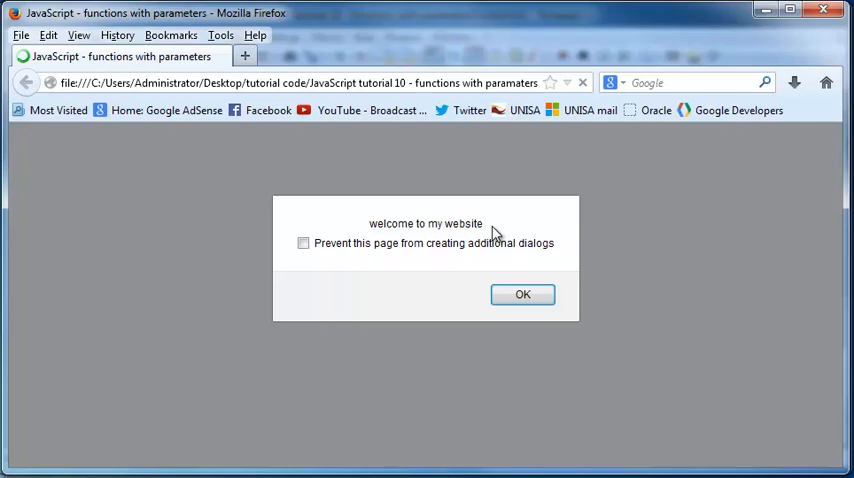
pyautogui.moveTo(376, 224)
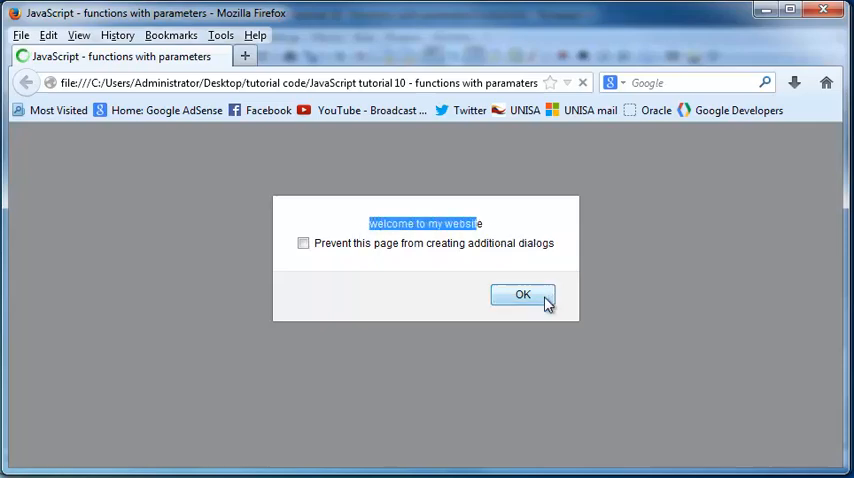
pyautogui.click(522, 294)
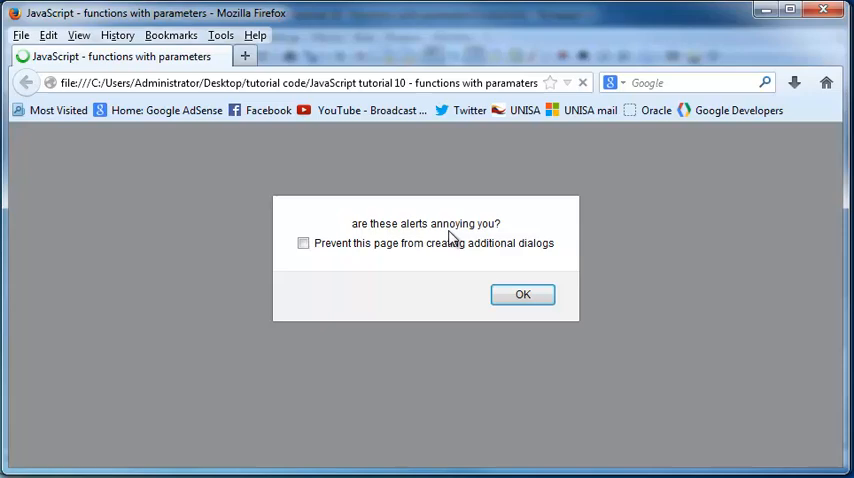
pyautogui.moveTo(522, 294)
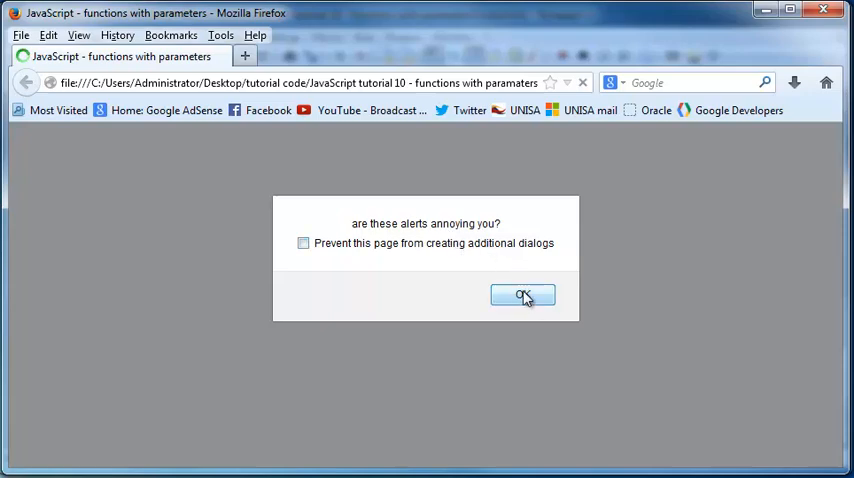
pyautogui.click(522, 296)
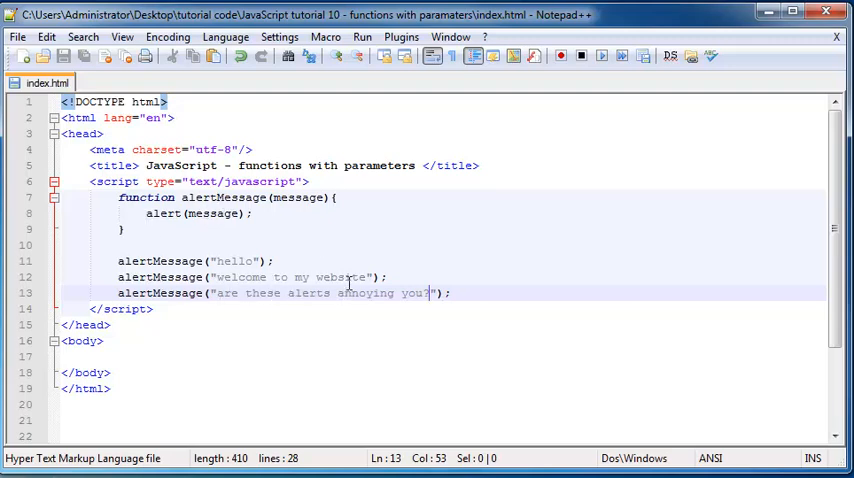
pyautogui.moveTo(536, 330)
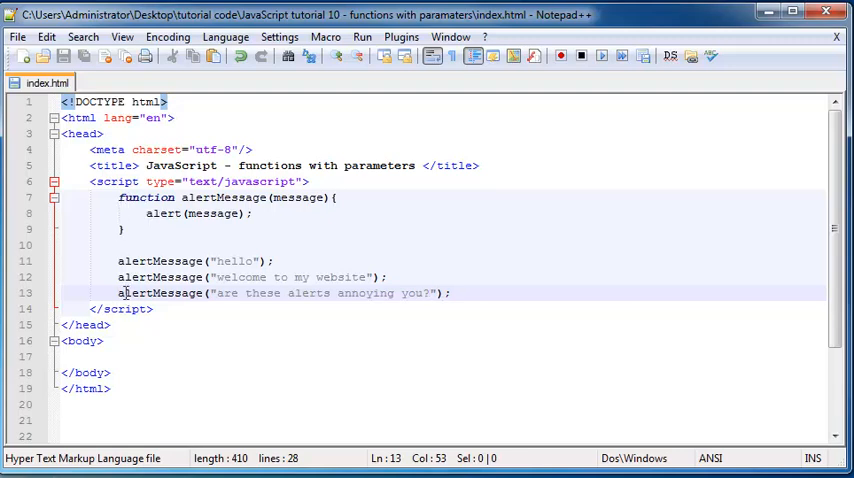
pyautogui.moveTo(120, 196)
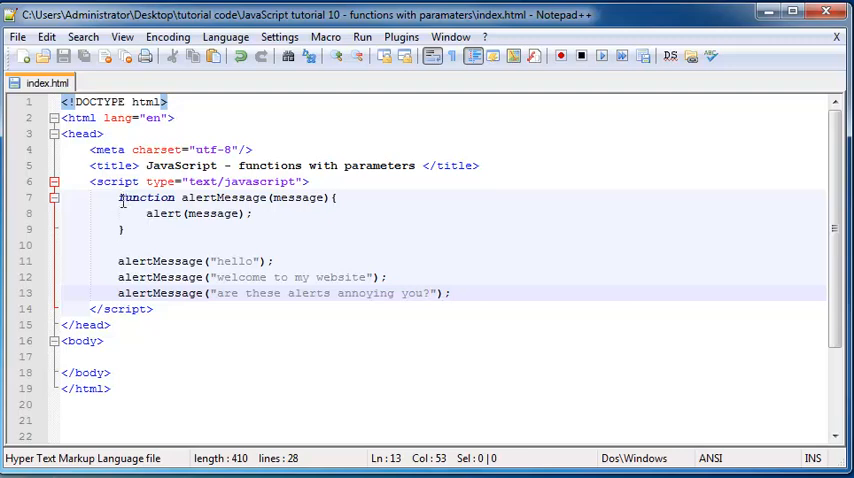
pyautogui.doubleClick(146, 196)
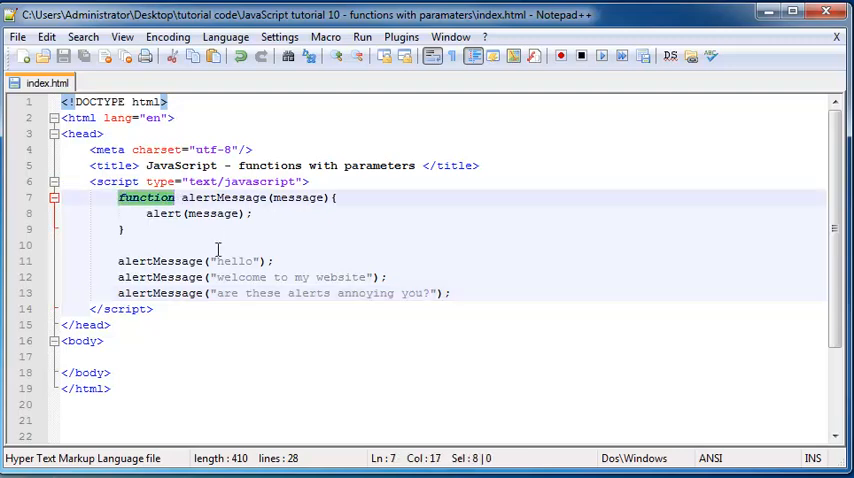
pyautogui.doubleClick(224, 196)
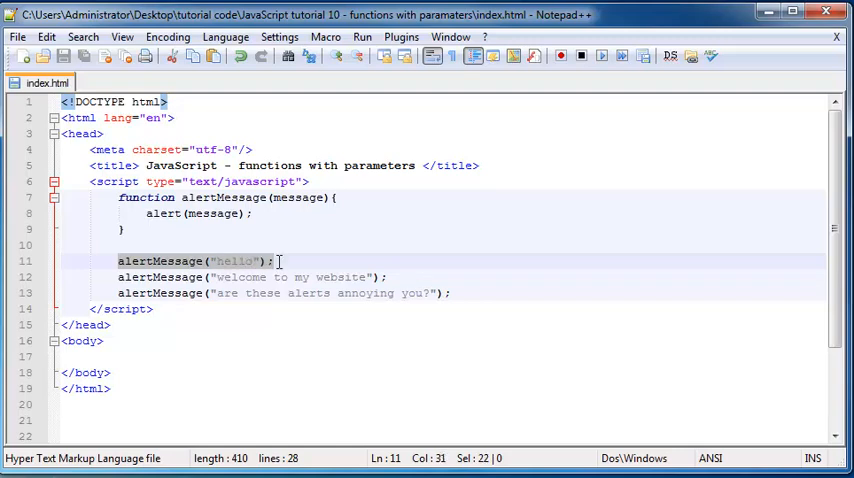
pyautogui.moveTo(212, 276)
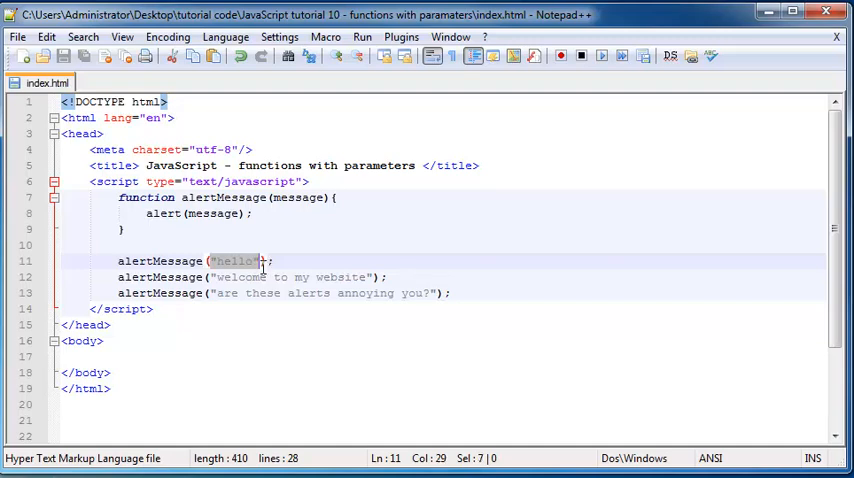
pyautogui.moveTo(230, 272)
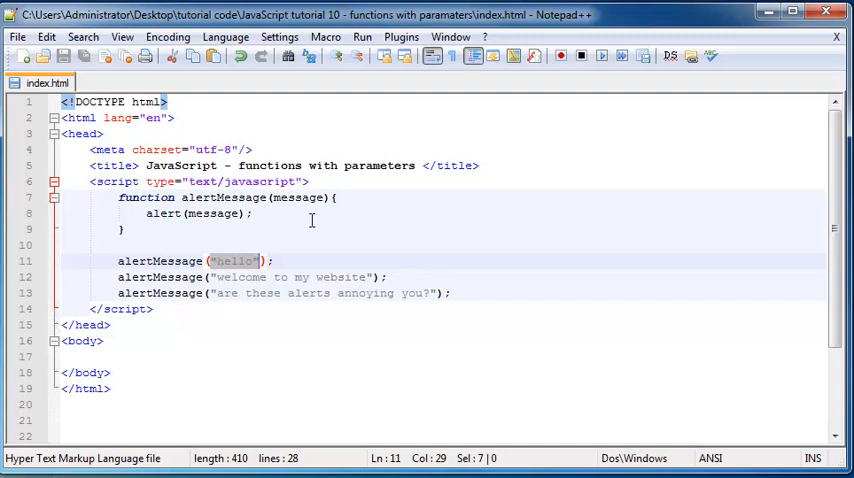
pyautogui.doubleClick(296, 196)
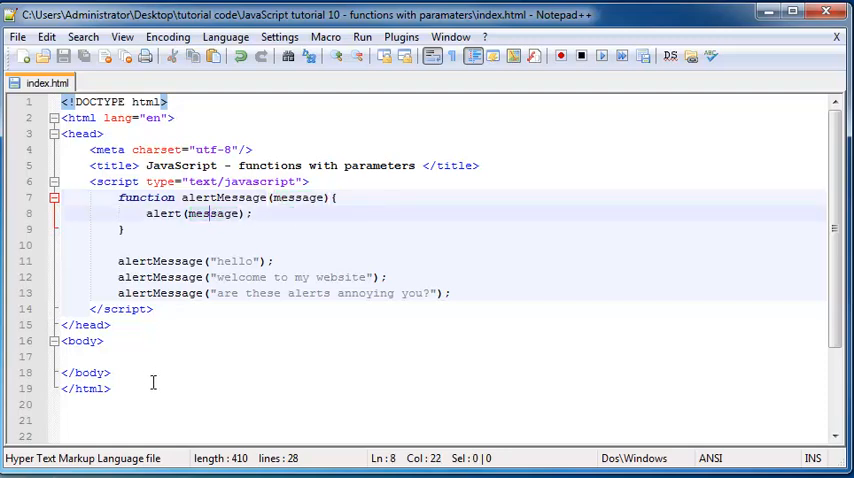
pyautogui.moveTo(146, 212)
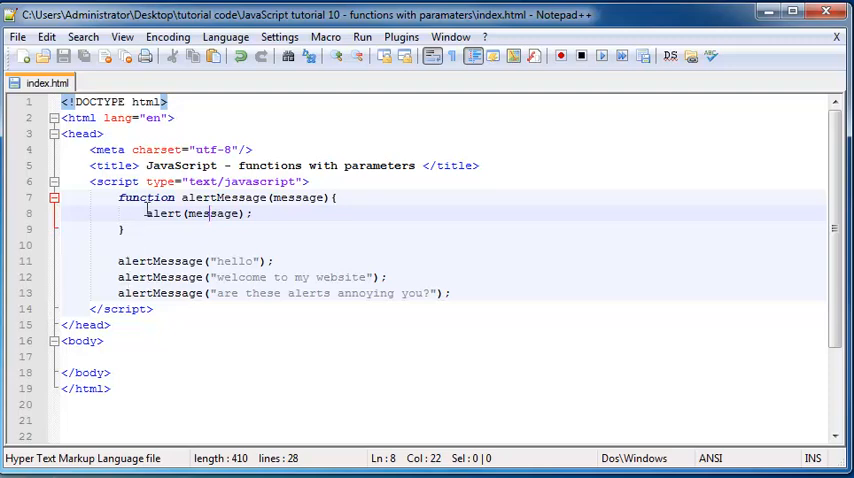